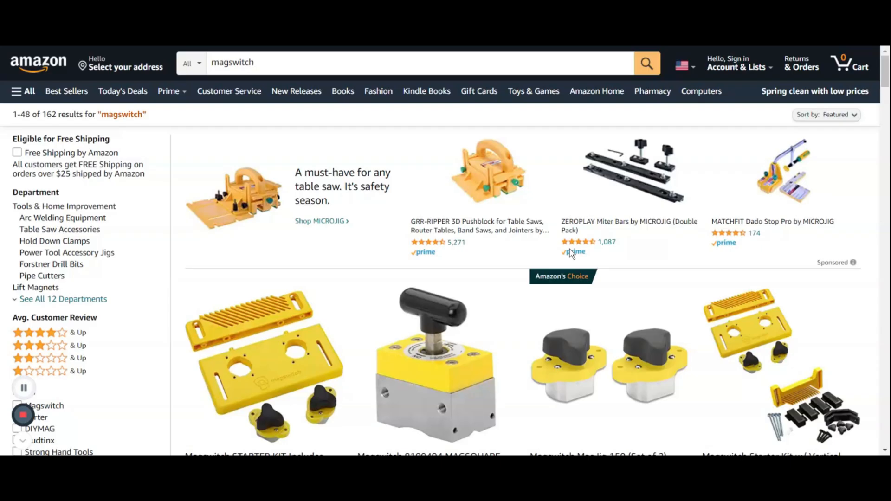
{"action": "scroll", "scroll_direction": "down", "scroll_amount": 3}
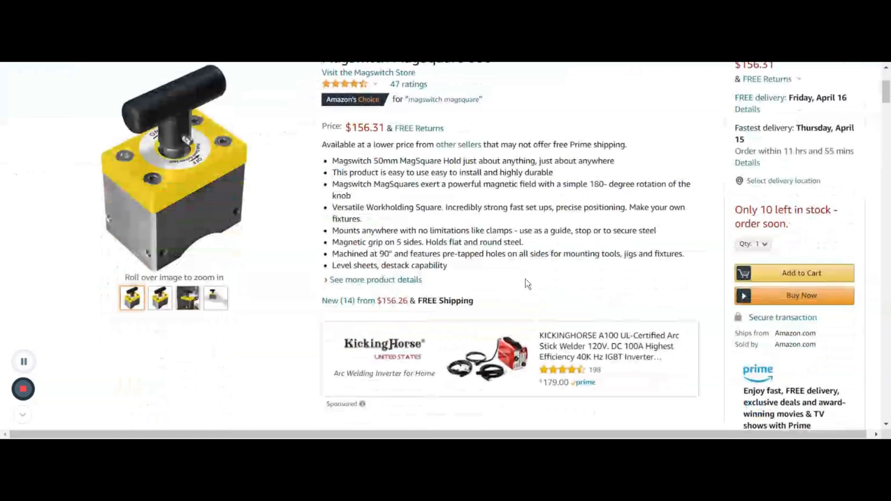
{"action": "scroll", "scroll_direction": "down", "scroll_amount": 3}
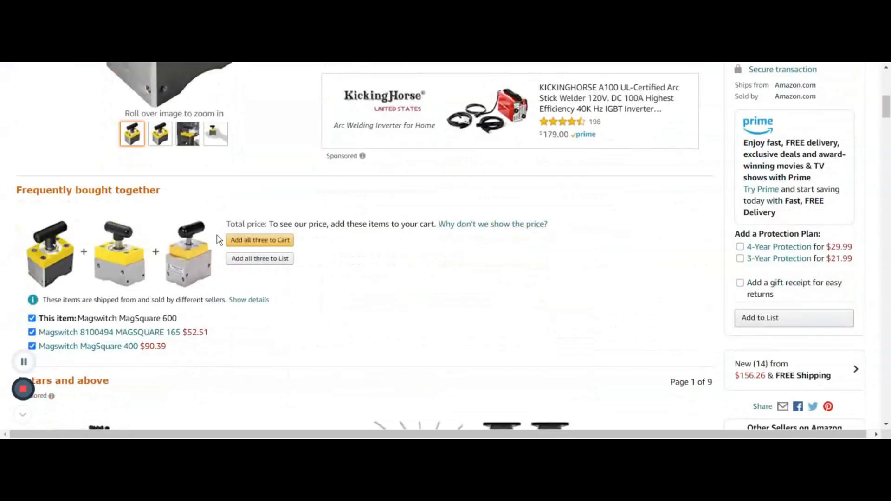